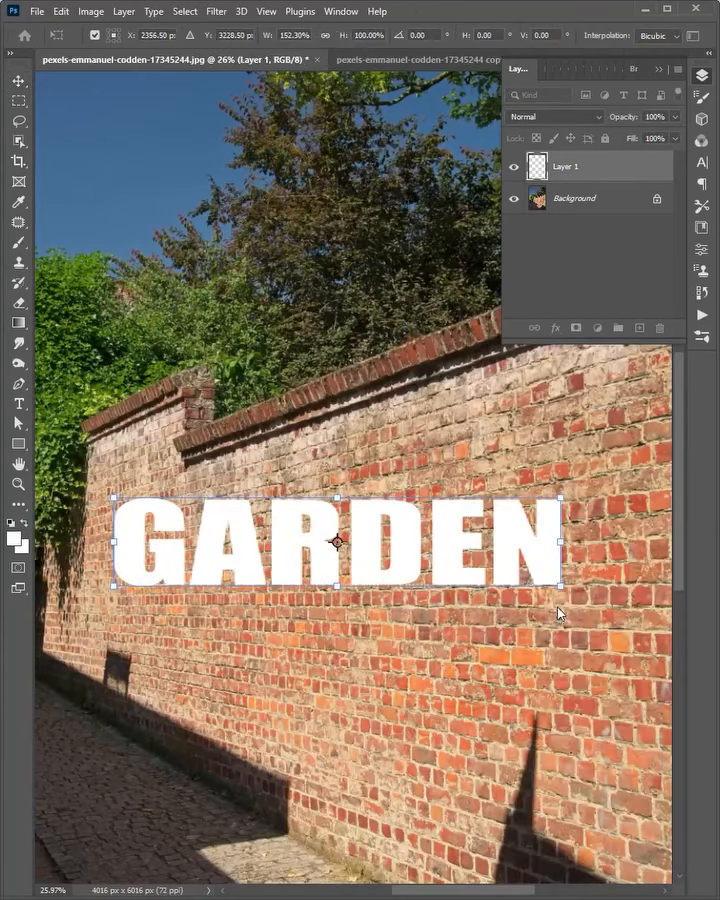
Remove the flat GARDEN lettering so only the bare brick wall Background layer remains.
{"action": "left_click_drag", "start_coordinate": [560, 590], "coordinate": [560, 668]}
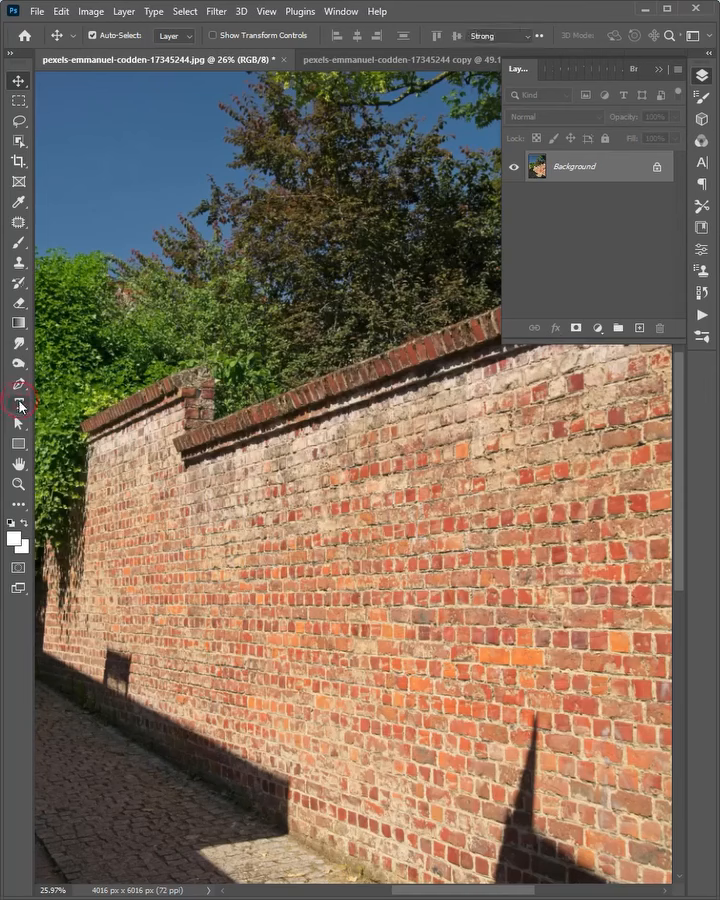
Bring the white GARDEN type layer onto the wall and scale it large with Free Transform.
{"action": "left_click", "coordinate": [18, 404]}
{"action": "type", "text": "Garden"}
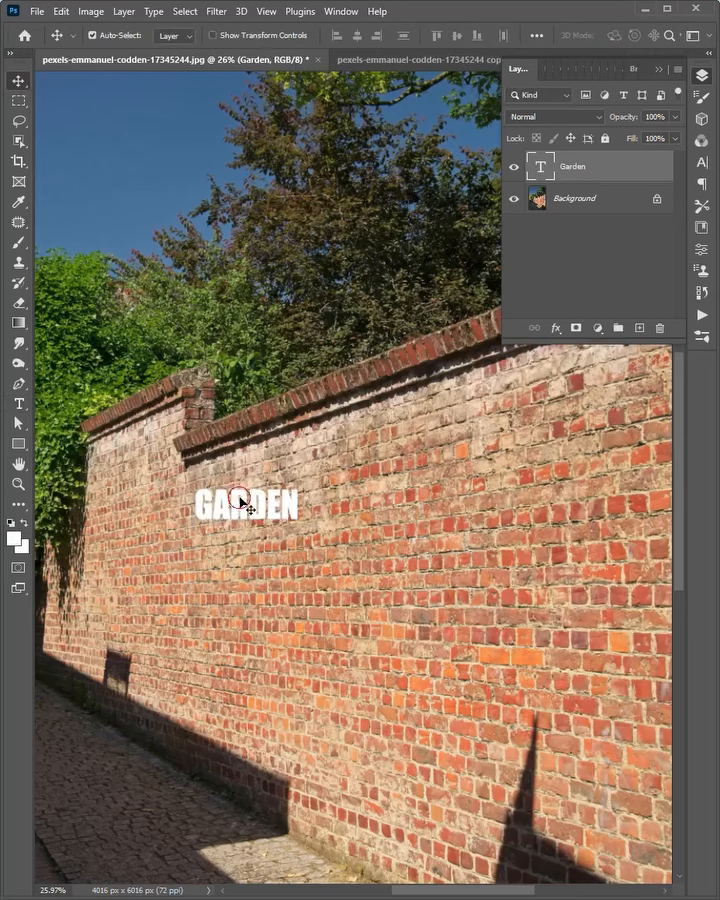
{"action": "key", "text": "ctrl+t"}
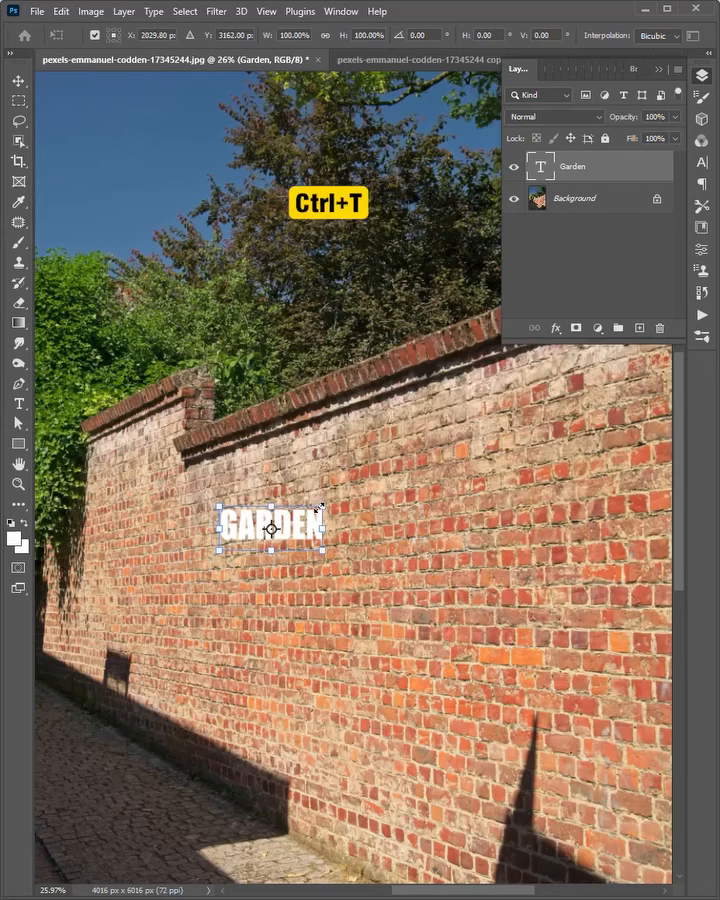
{"action": "left_click_drag", "start_coordinate": [320, 504], "coordinate": [452, 454]}
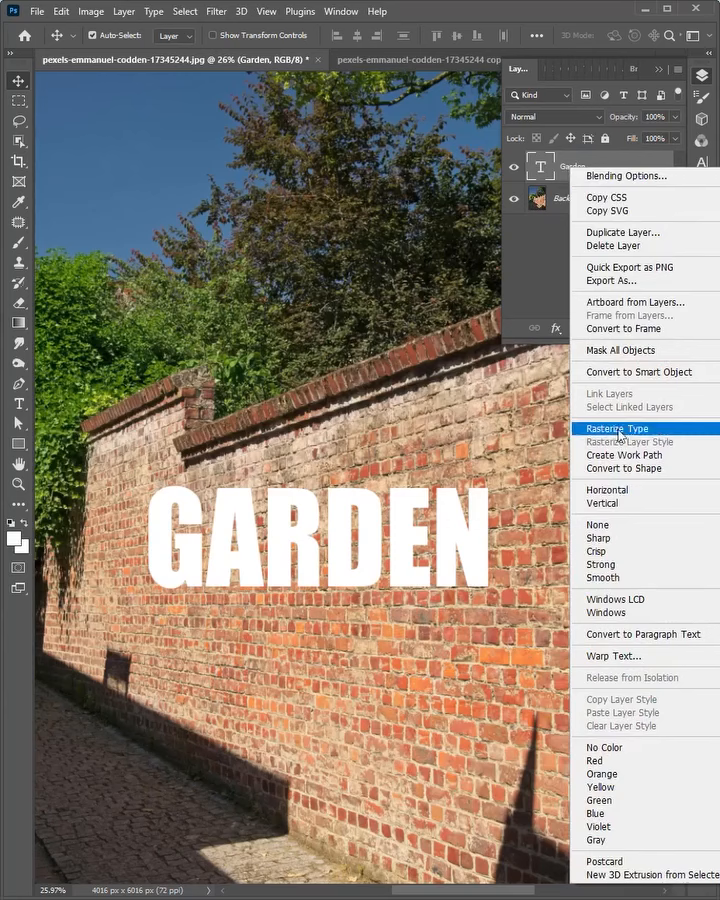
Rasterize the GARDEN type, load its letter pixels as a selection and copy them.
{"action": "left_click", "coordinate": [616, 428]}
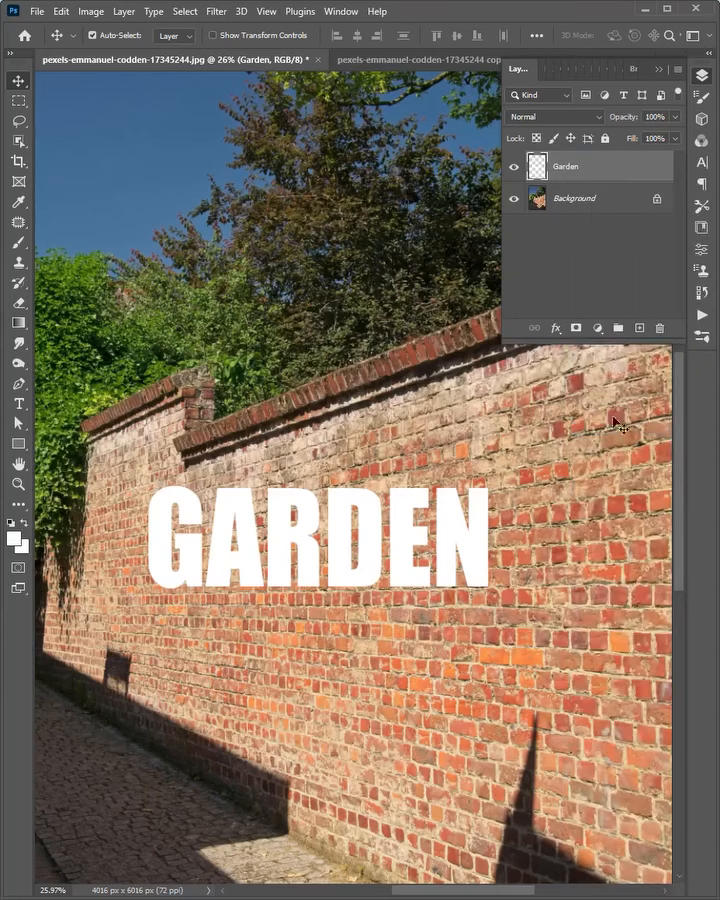
{"action": "right_click", "coordinate": [536, 166]}
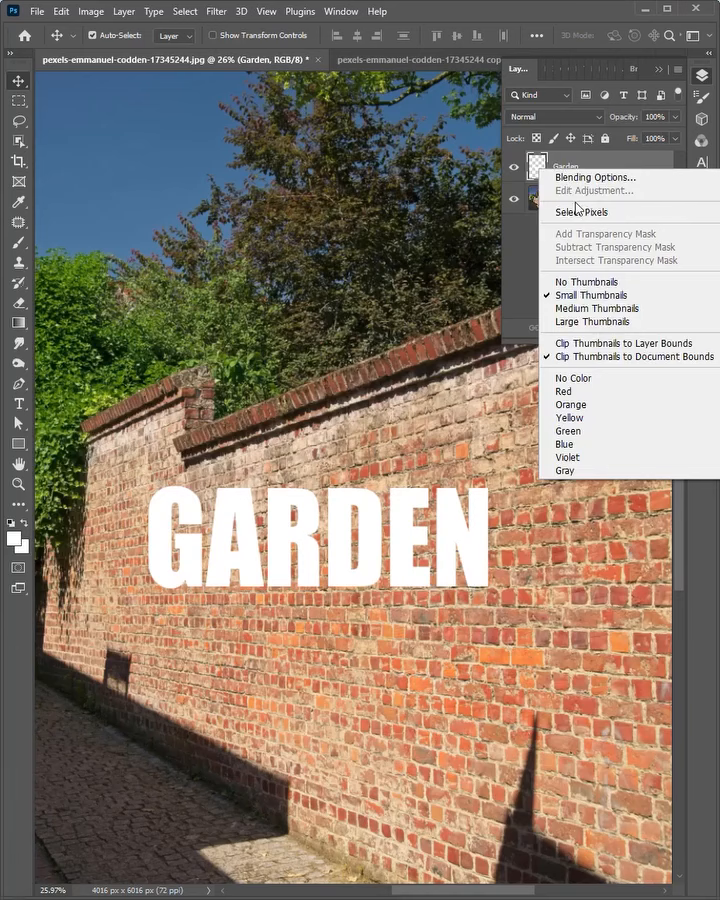
{"action": "left_click", "coordinate": [584, 212]}
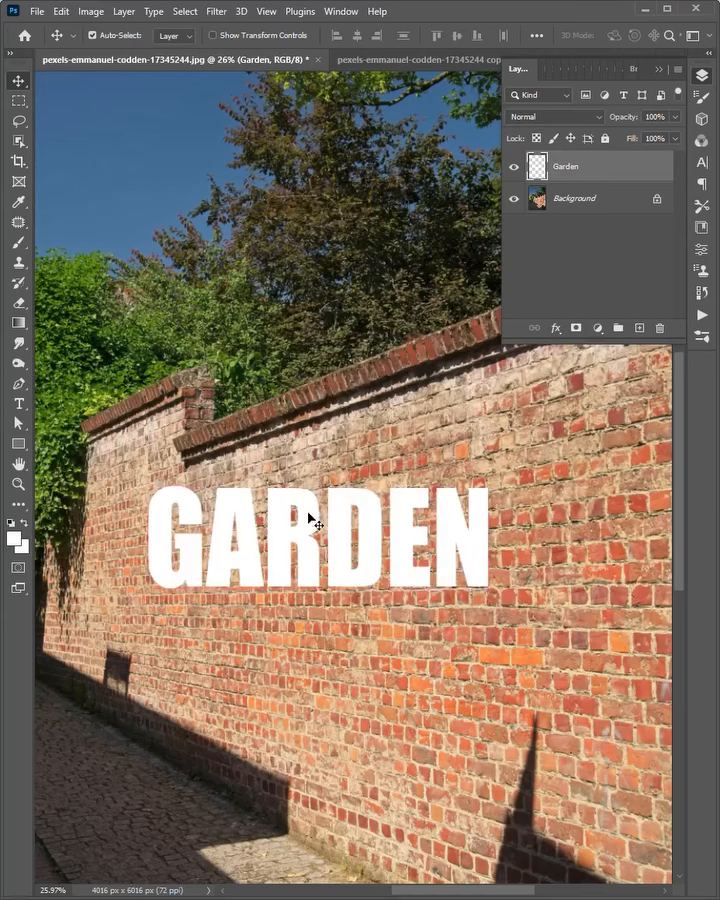
{"action": "key", "text": "Ctrl+d"}
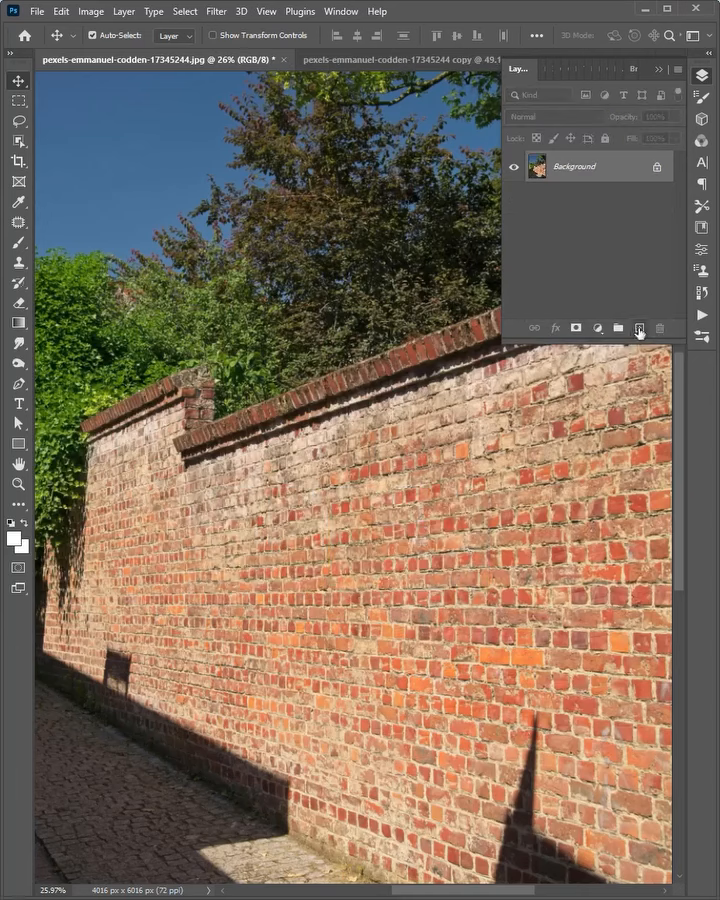
Add an empty layer and mark the wall's corners as a perspective plane in Vanishing Point.
{"action": "left_click", "coordinate": [638, 328]}
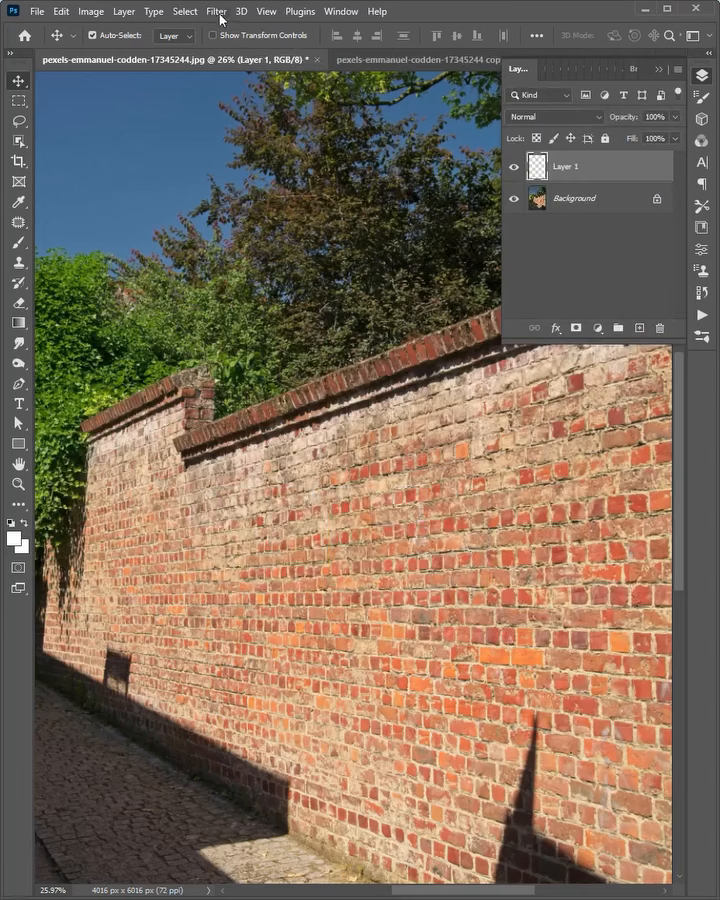
{"action": "left_click", "coordinate": [216, 12]}
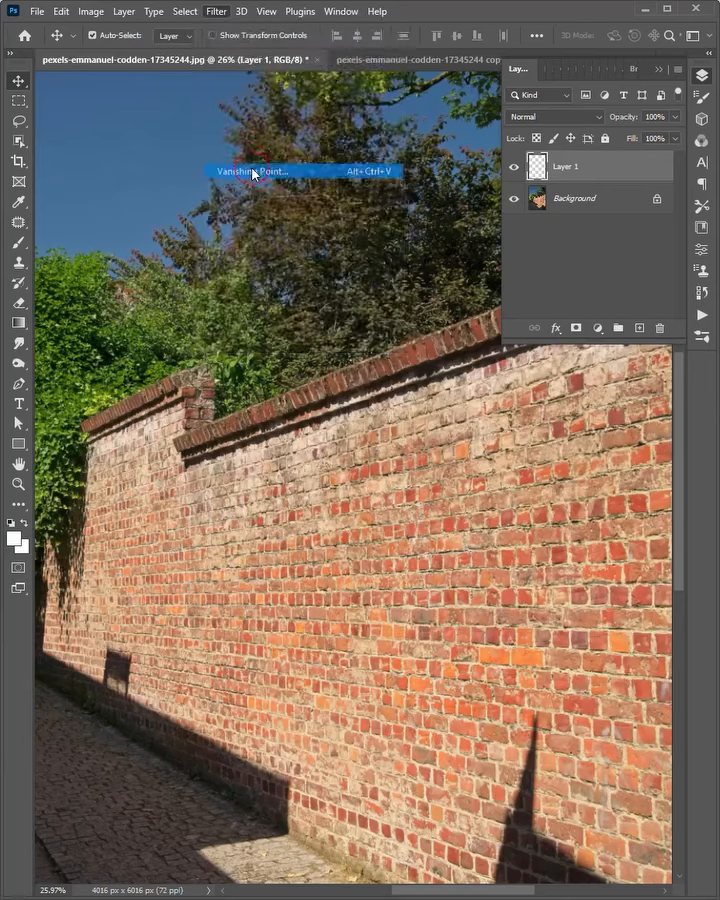
{"action": "left_click", "coordinate": [252, 172]}
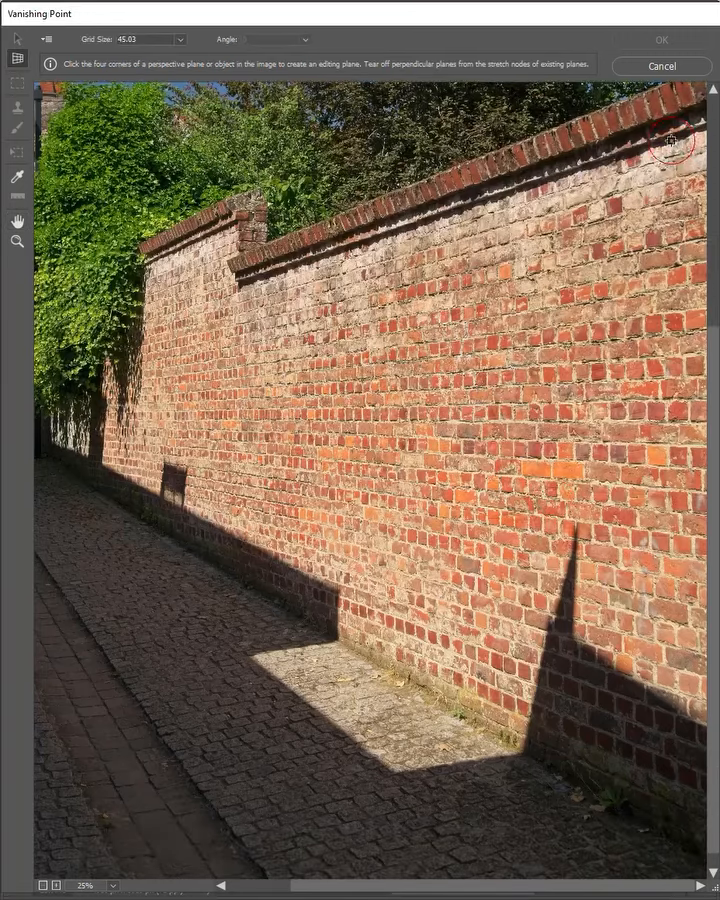
{"action": "left_click", "coordinate": [280, 544]}
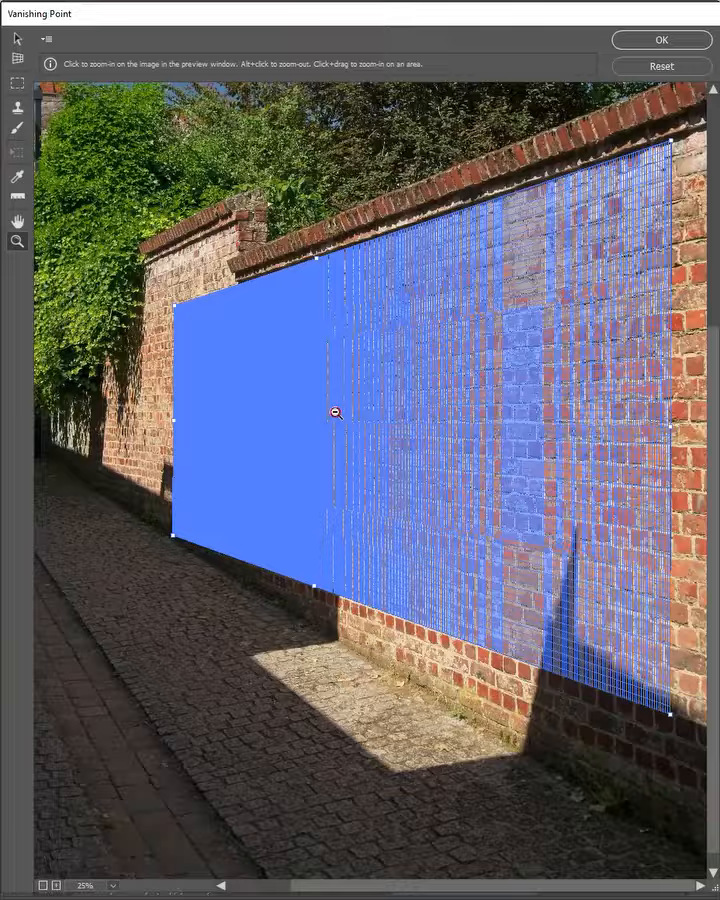
Paste the GARDEN letters onto the wall's perspective plane, fit them and apply the filter.
{"action": "key", "text": "ctrl+v"}
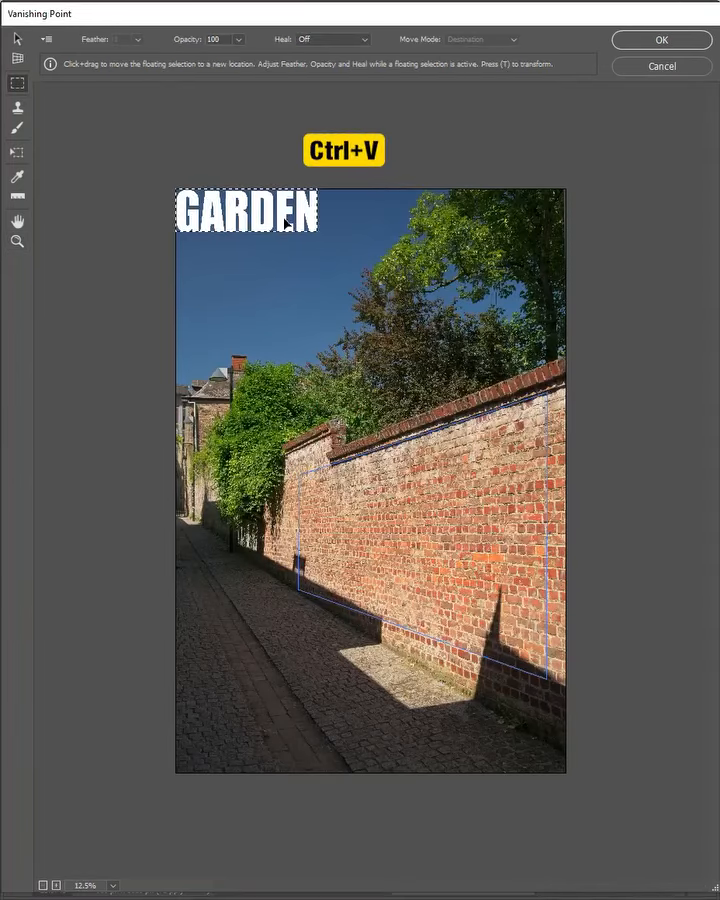
{"action": "key", "text": "ctrl+t"}
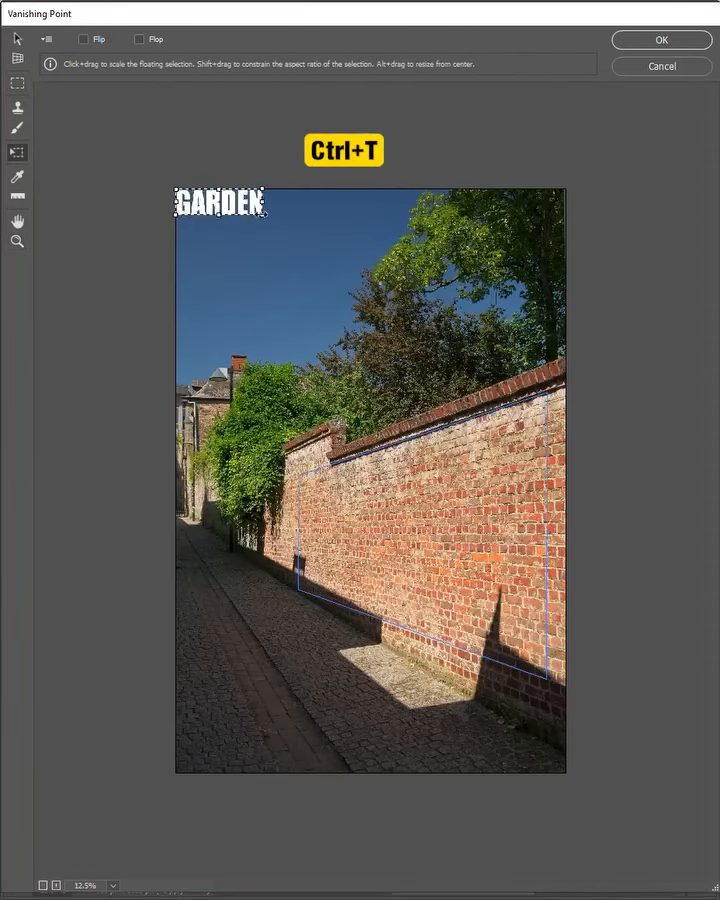
{"action": "left_click_drag", "start_coordinate": [220, 204], "coordinate": [400, 516]}
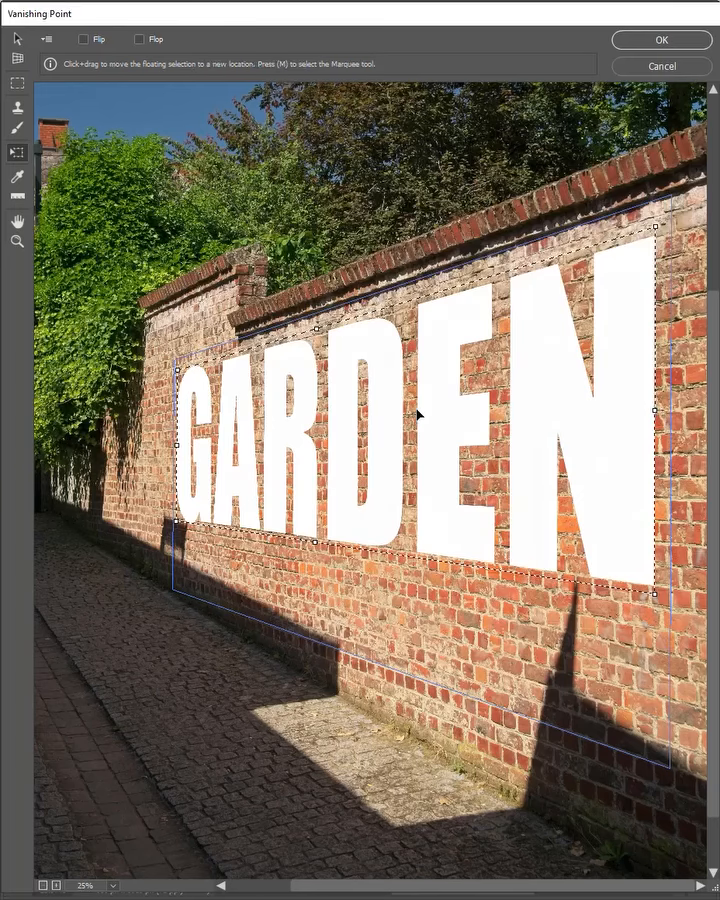
{"action": "mouse_move", "coordinate": [510, 284]}
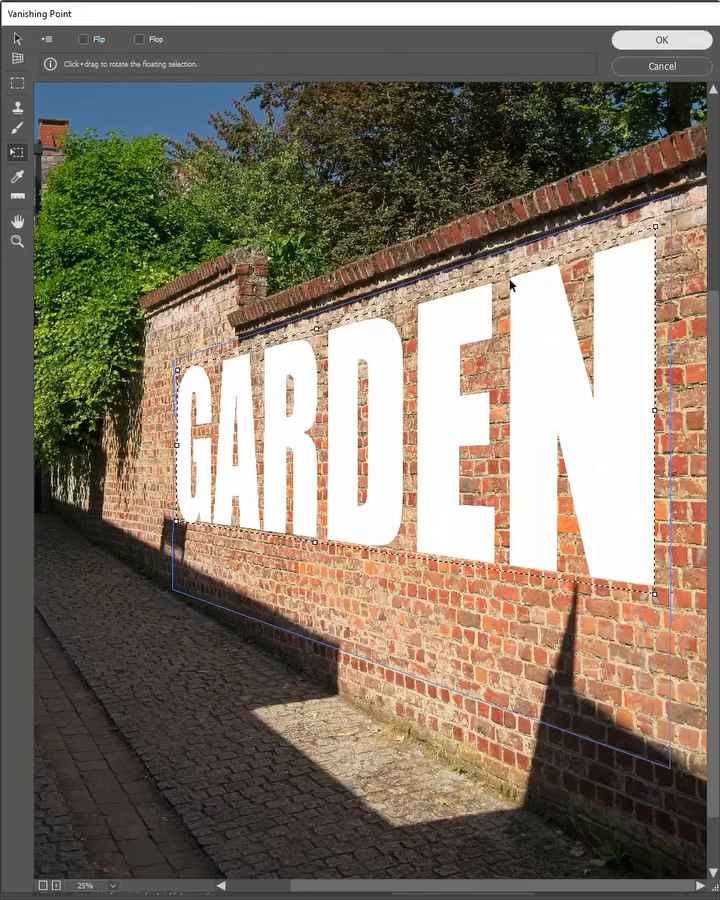
{"action": "left_click", "coordinate": [660, 40]}
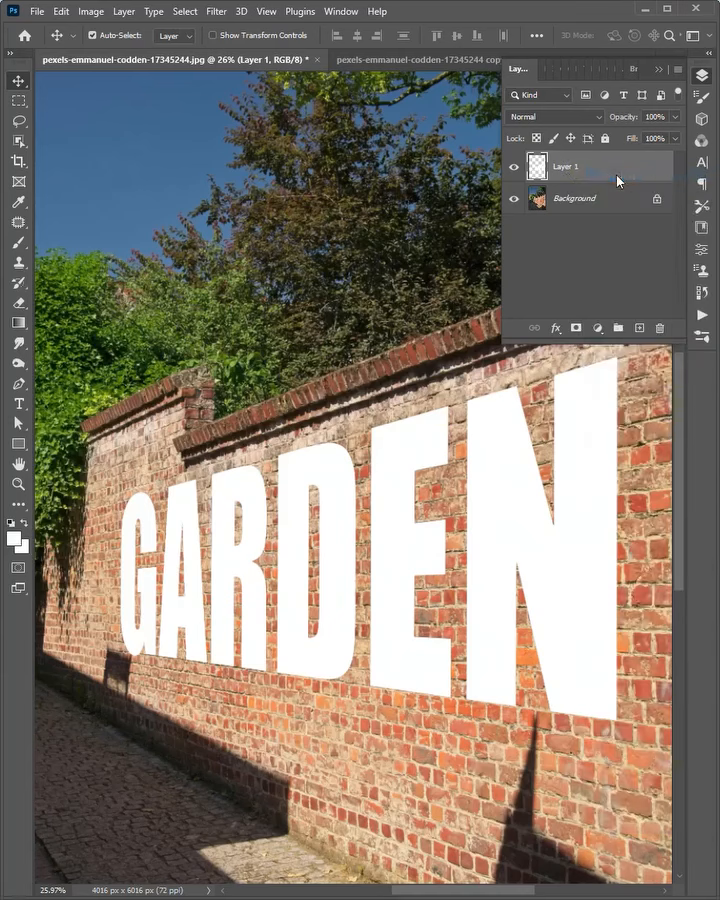
Drag the Underlying Layer Blend If slider so darker bricks show through the white letters.
{"action": "double_click", "coordinate": [580, 166]}
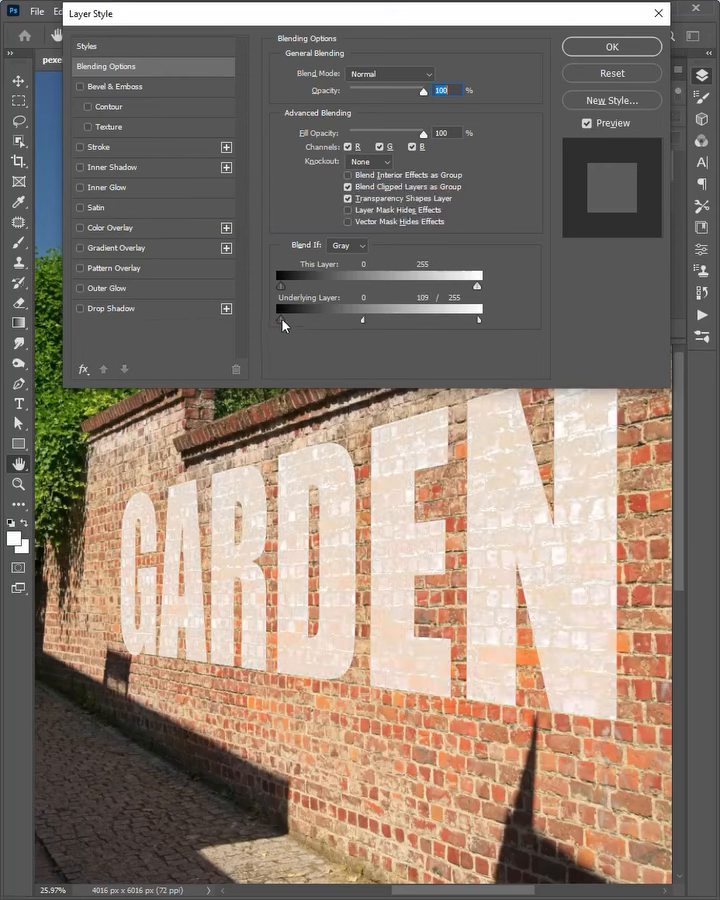
{"action": "left_click_drag", "start_coordinate": [276, 320], "coordinate": [314, 320]}
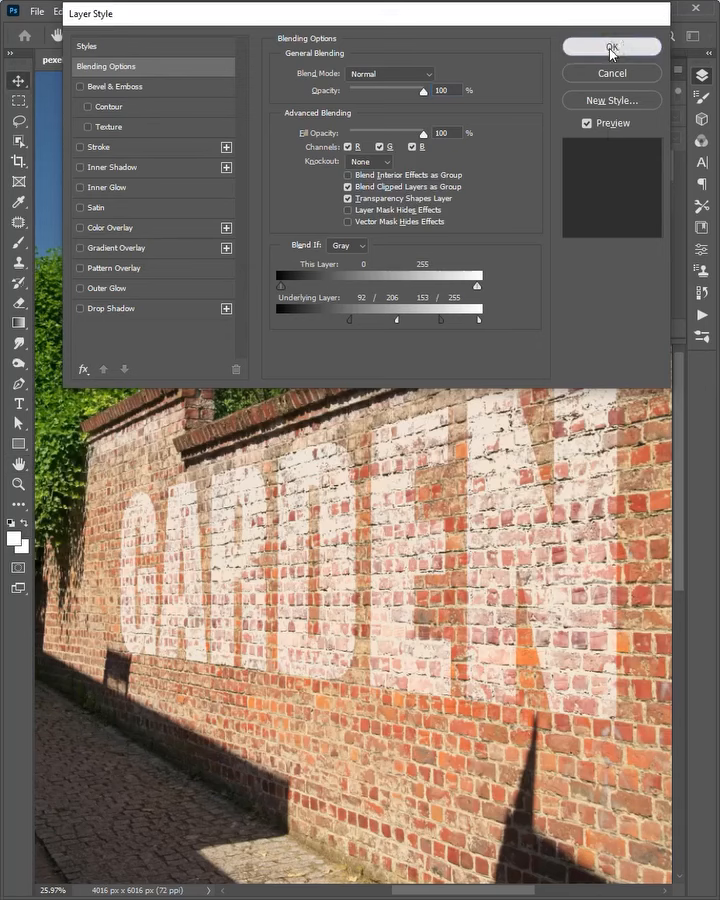
{"action": "left_click", "coordinate": [612, 48]}
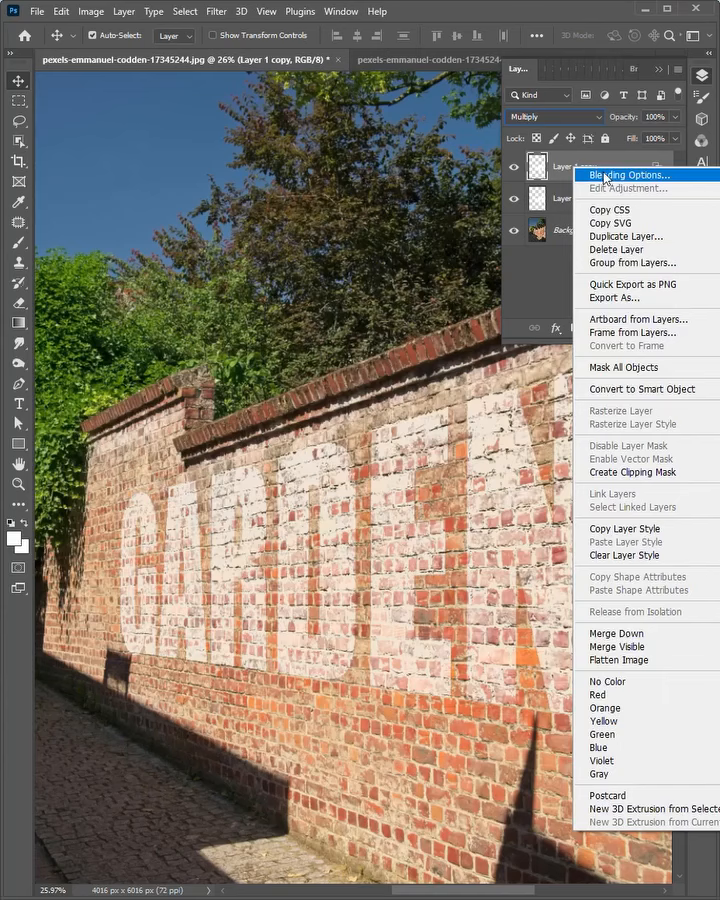
Give Layer 1 copy a blue Color Overlay and Blend If settings letting the bricks show through.
{"action": "left_click", "coordinate": [620, 176]}
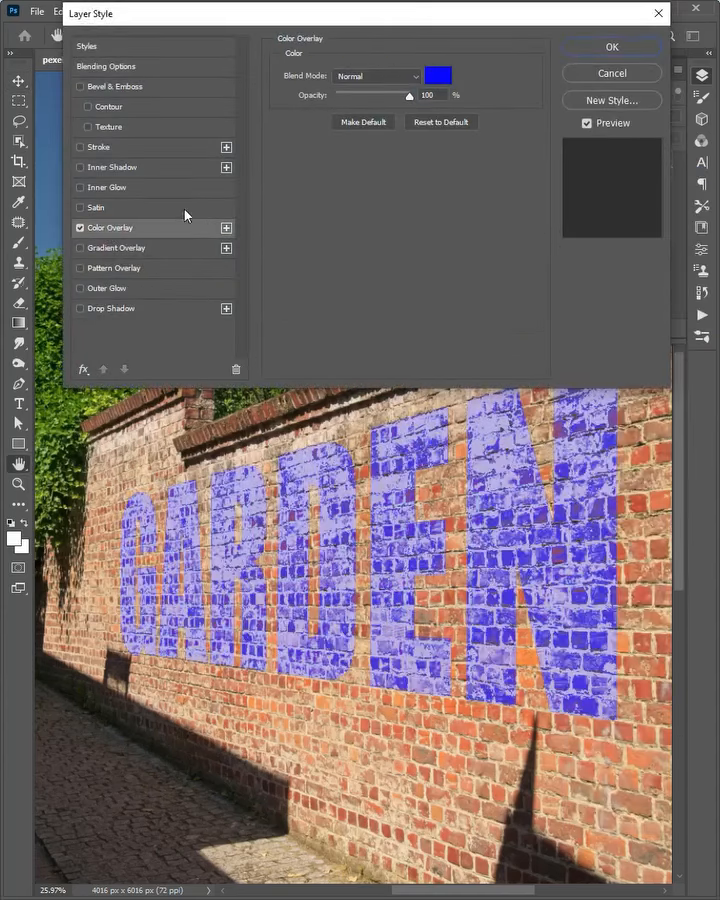
{"action": "left_click", "coordinate": [436, 76]}
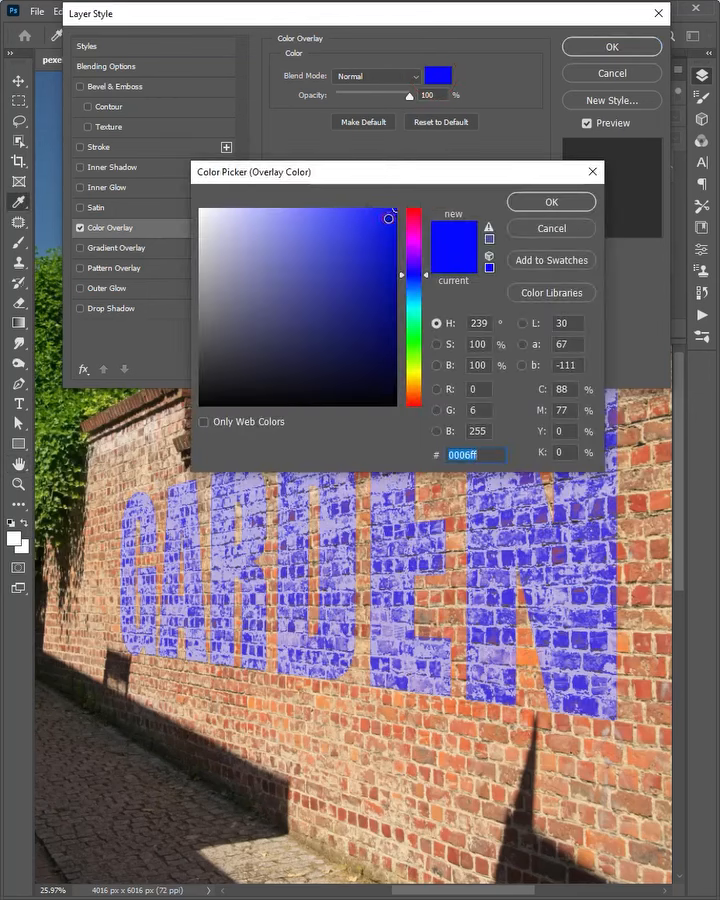
{"action": "left_click", "coordinate": [552, 200]}
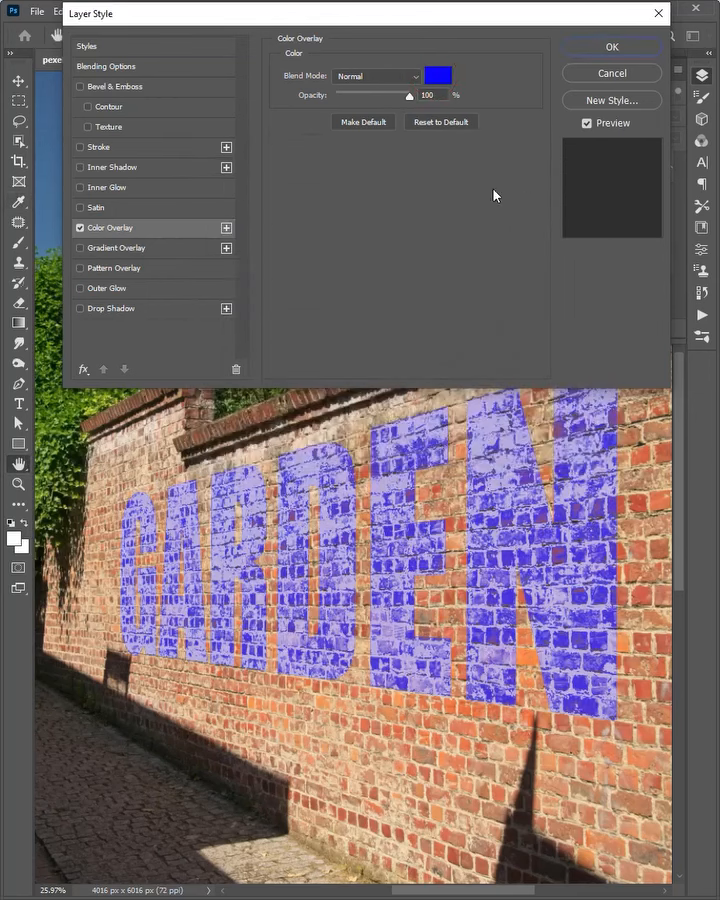
{"action": "left_click", "coordinate": [106, 66]}
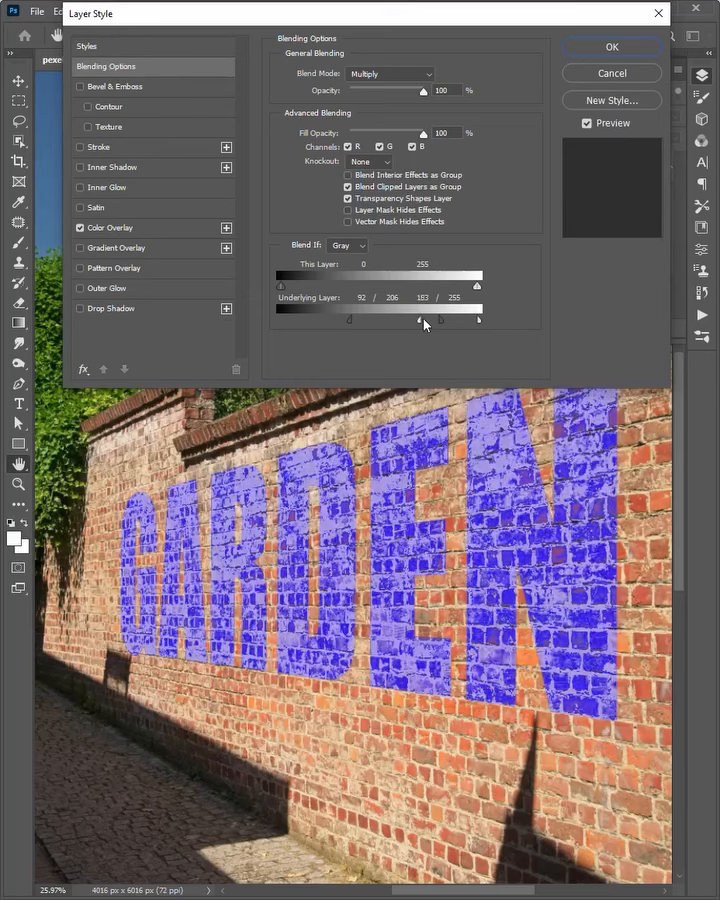
{"action": "left_click_drag", "start_coordinate": [418, 318], "coordinate": [452, 318]}
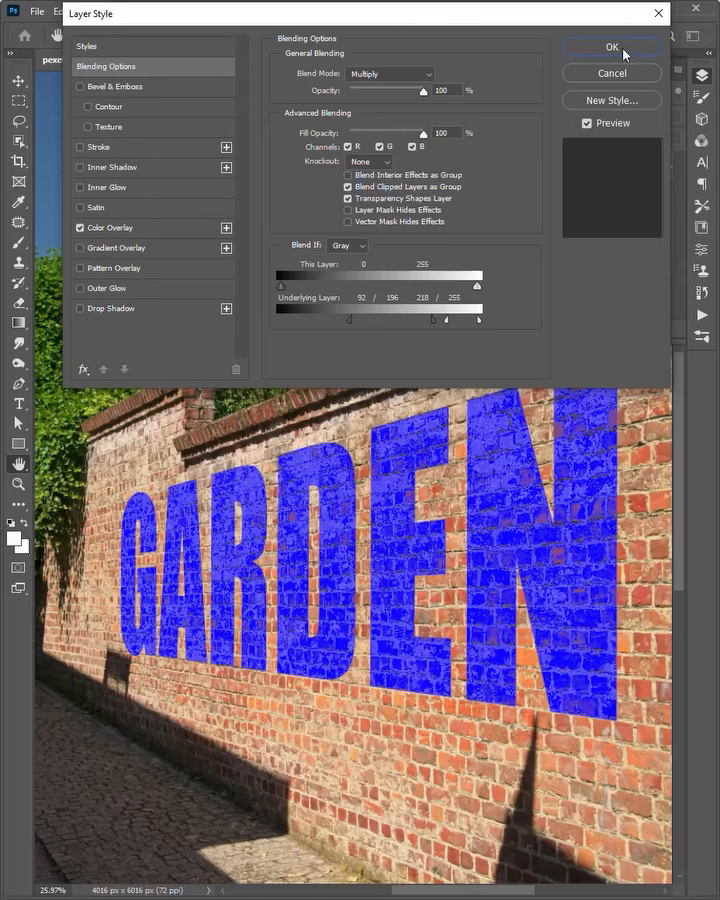
{"action": "left_click", "coordinate": [612, 46]}
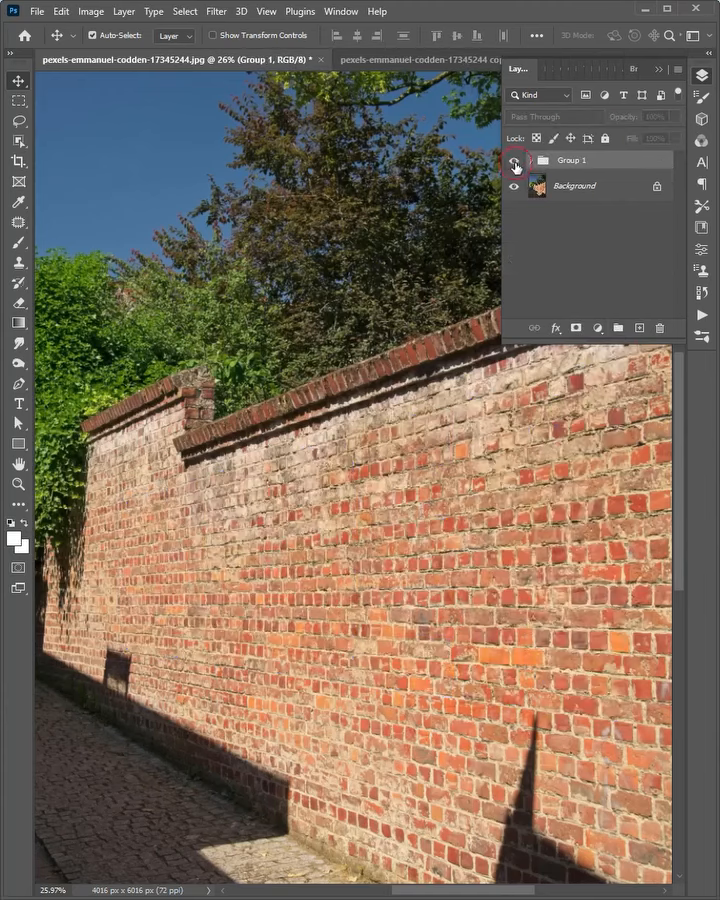
Turn Group 1's visibility back on to show the blue GARDEN lettering on the bricks.
{"action": "left_click", "coordinate": [516, 160]}
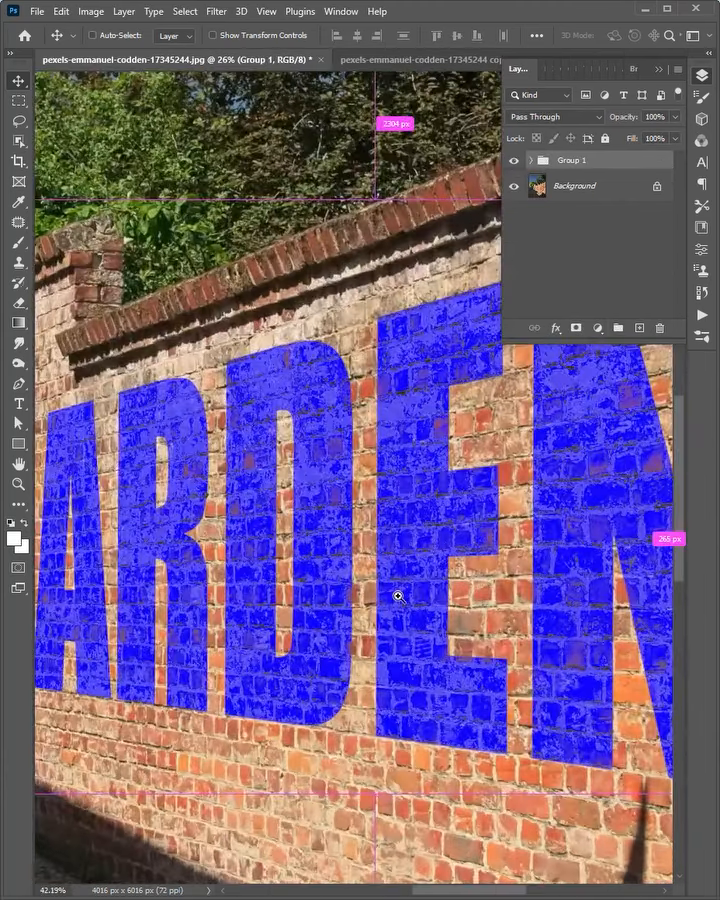